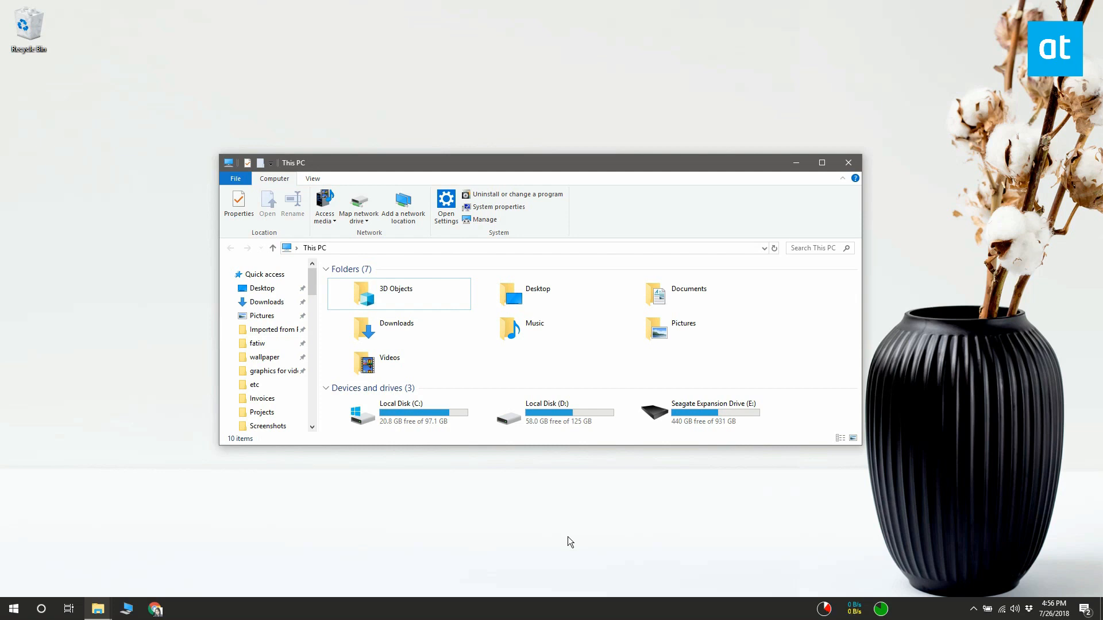
{"action": "mouse_move", "coordinate": [433, 502]}
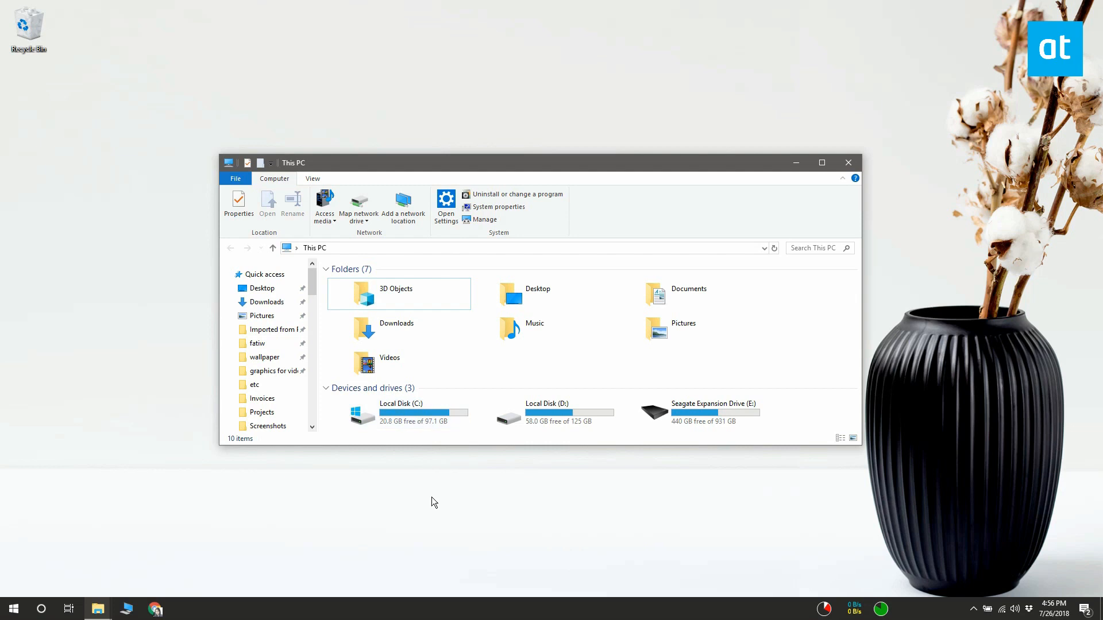
- Check Program Files (x86) on drive C:, then return to This PC
{"action": "double_click", "coordinate": [401, 414]}
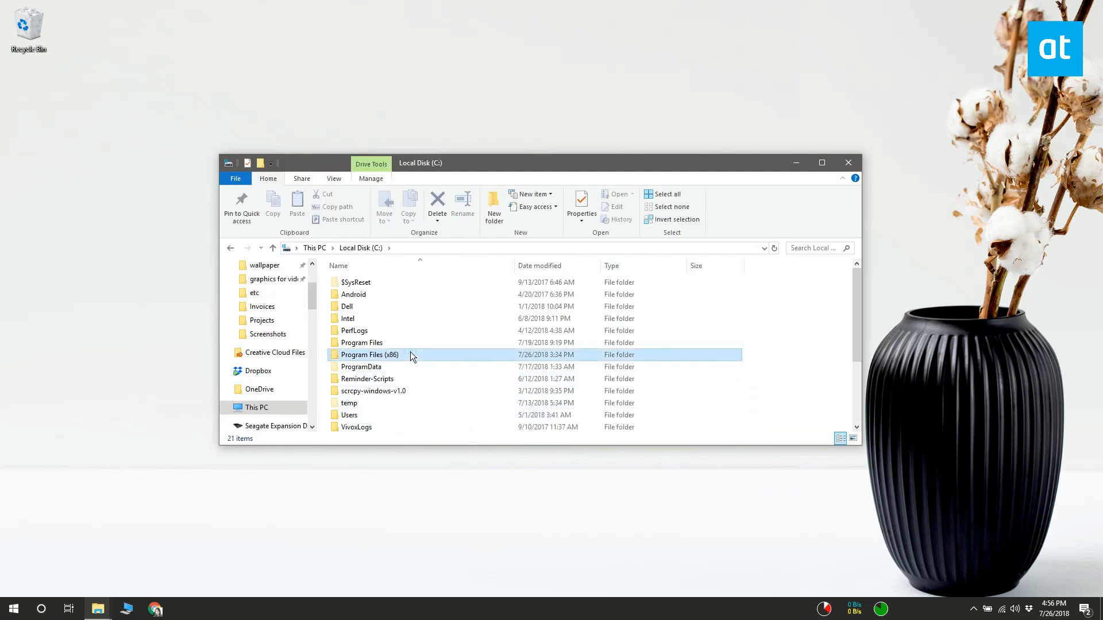
{"action": "double_click", "coordinate": [369, 355]}
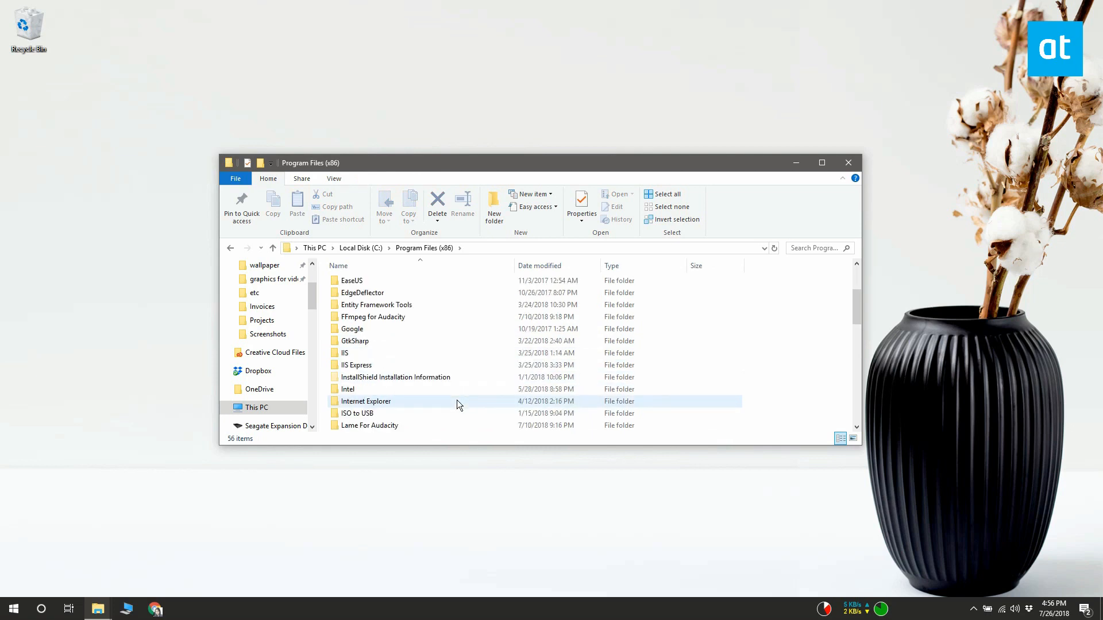
{"action": "scroll", "scroll_direction": "down", "scroll_amount": 3}
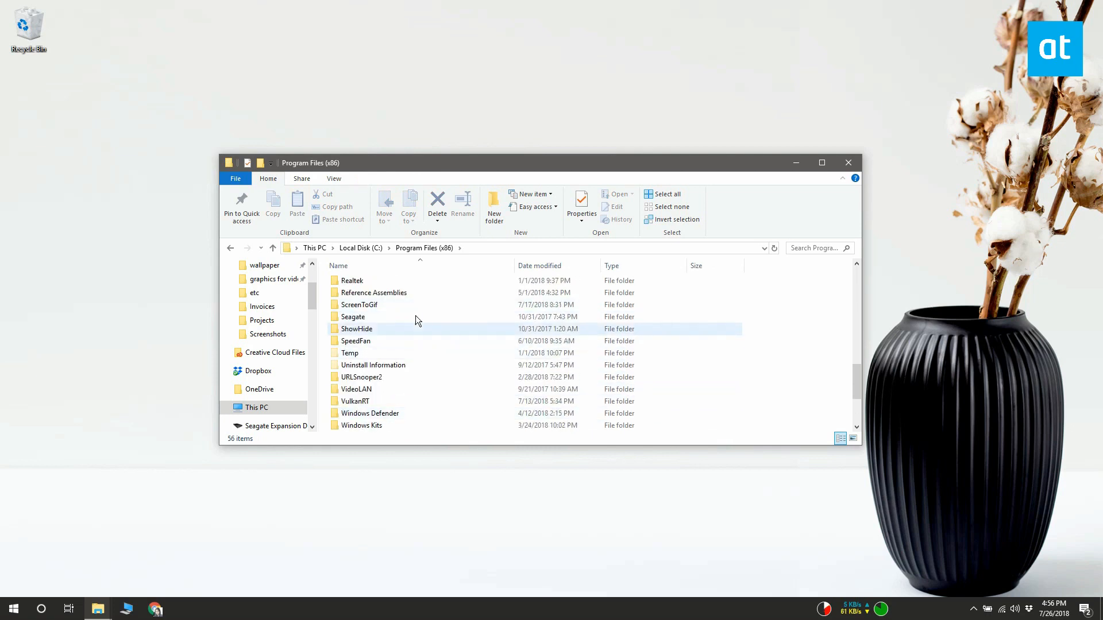
{"action": "left_click", "coordinate": [255, 407]}
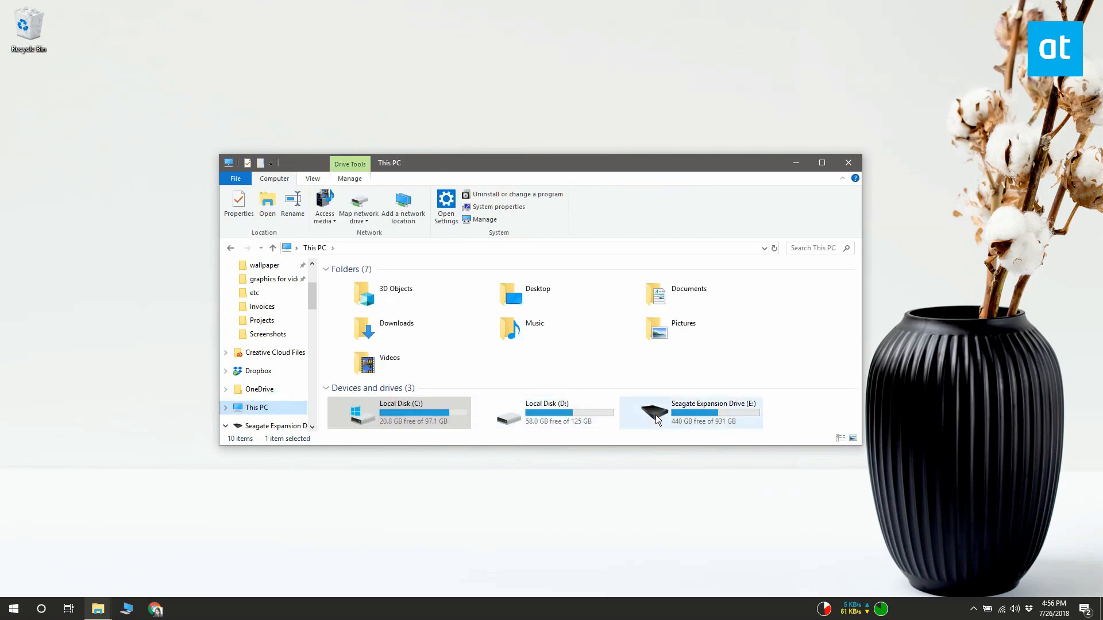
- Open the Steam folder on Local Disk (D:) and bring up Steam.exe's context menu
{"action": "double_click", "coordinate": [546, 413]}
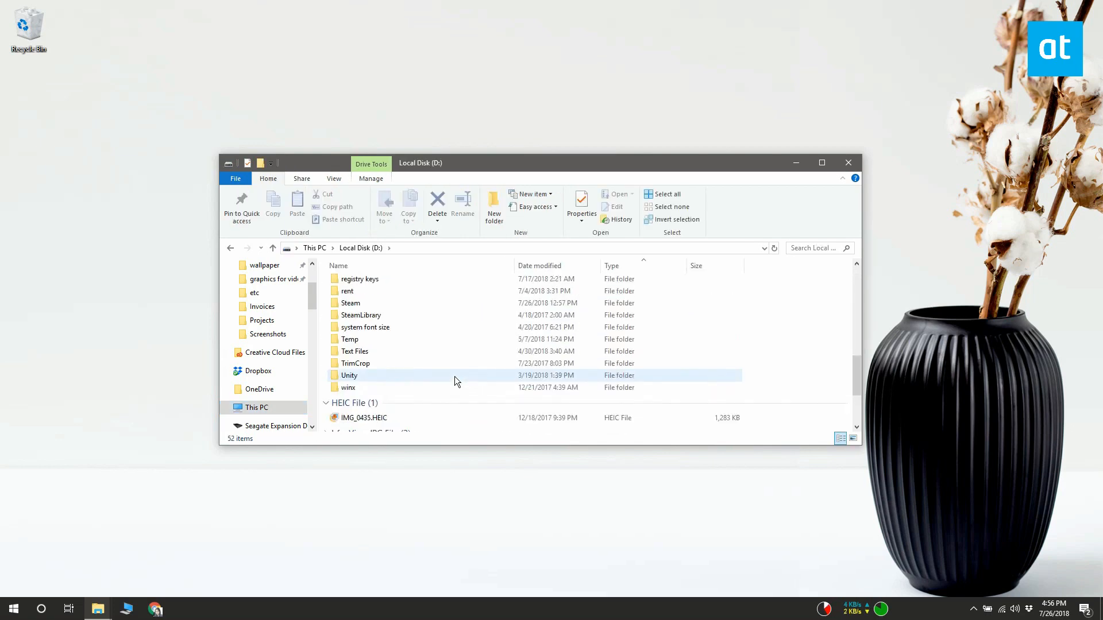
{"action": "left_click", "coordinate": [350, 303]}
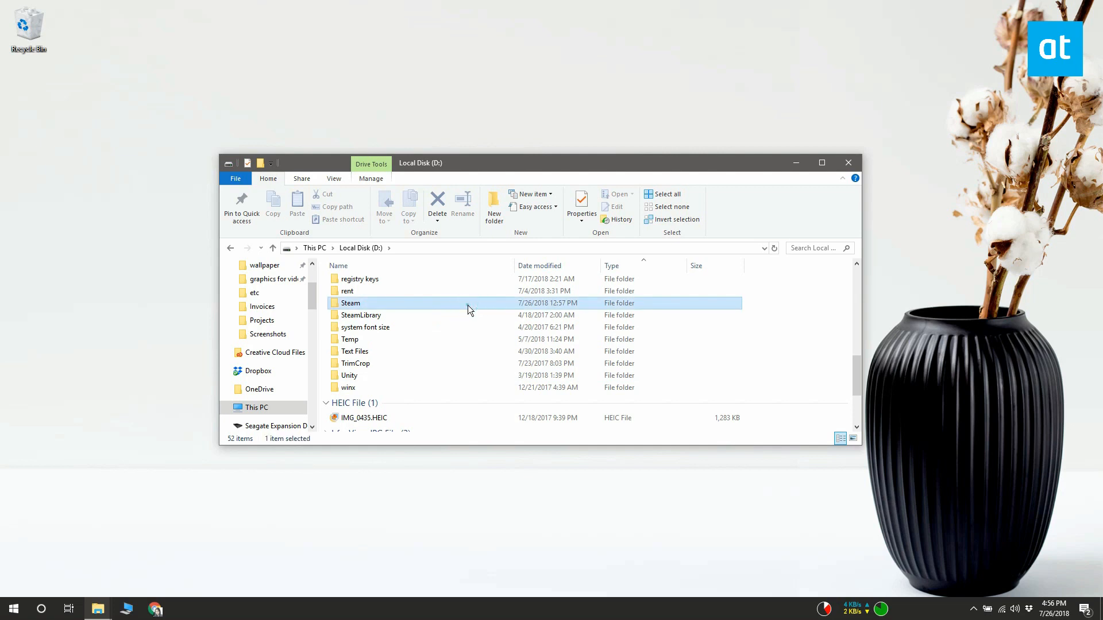
{"action": "double_click", "coordinate": [351, 303]}
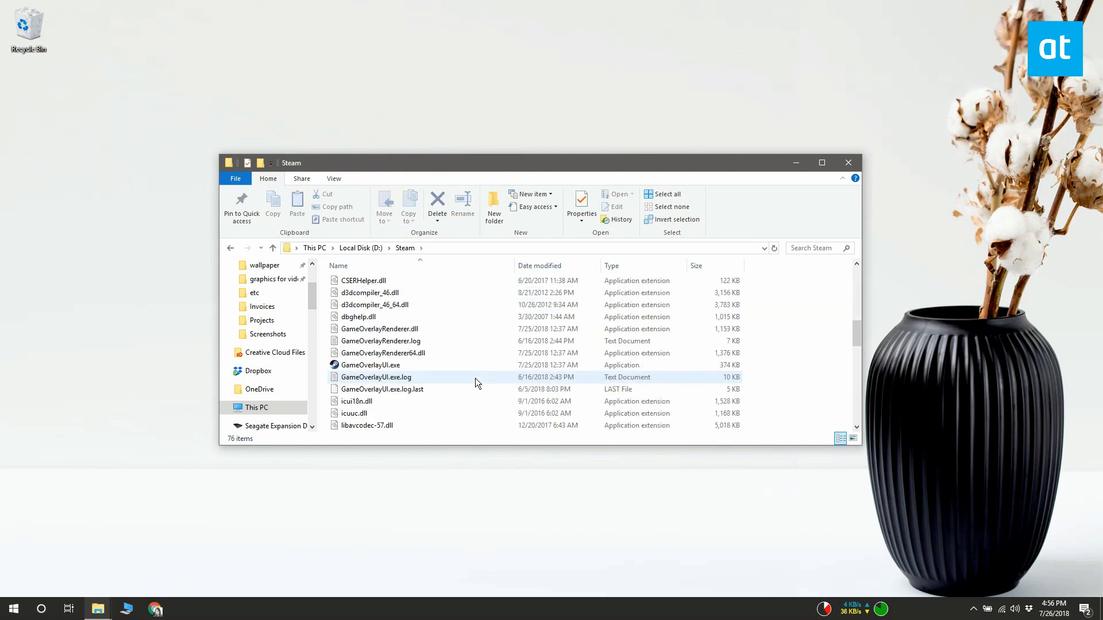
{"action": "scroll", "scroll_direction": "down", "scroll_amount": 3}
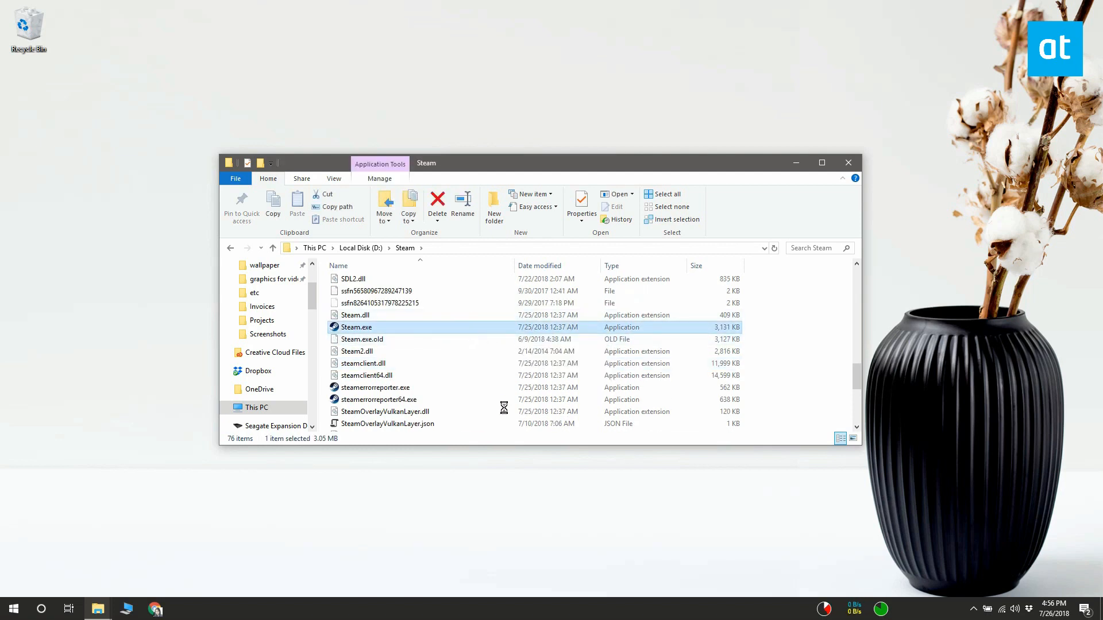
{"action": "right_click", "coordinate": [356, 326]}
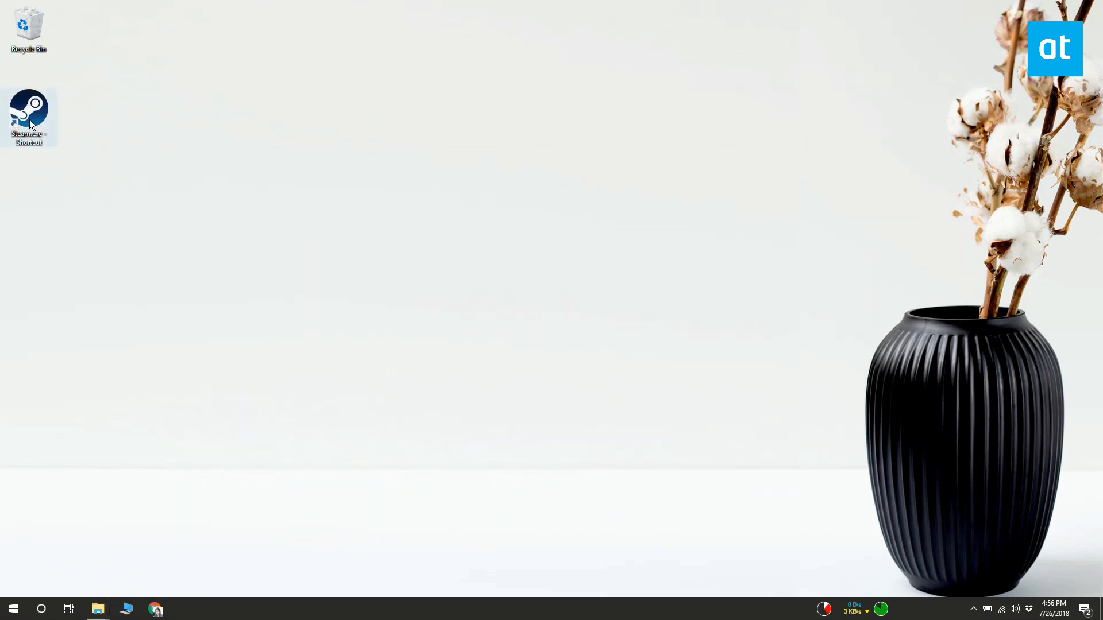
- Launch the desktop Steam shortcut, then append -nofriendsui to its target and save
{"action": "double_click", "coordinate": [29, 113]}
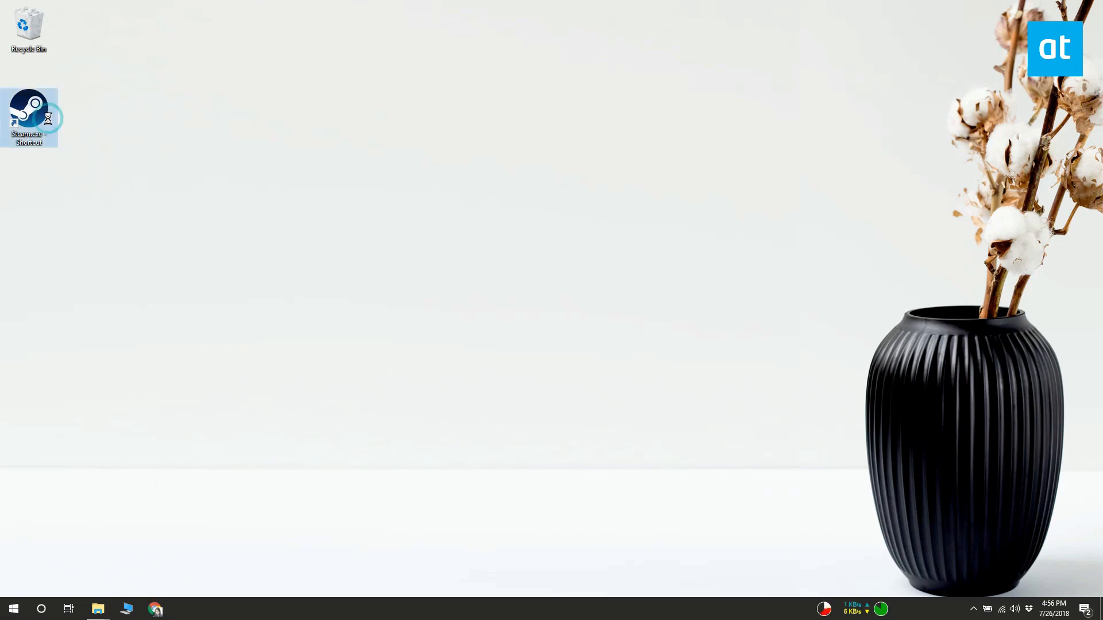
{"action": "right_click", "coordinate": [29, 116]}
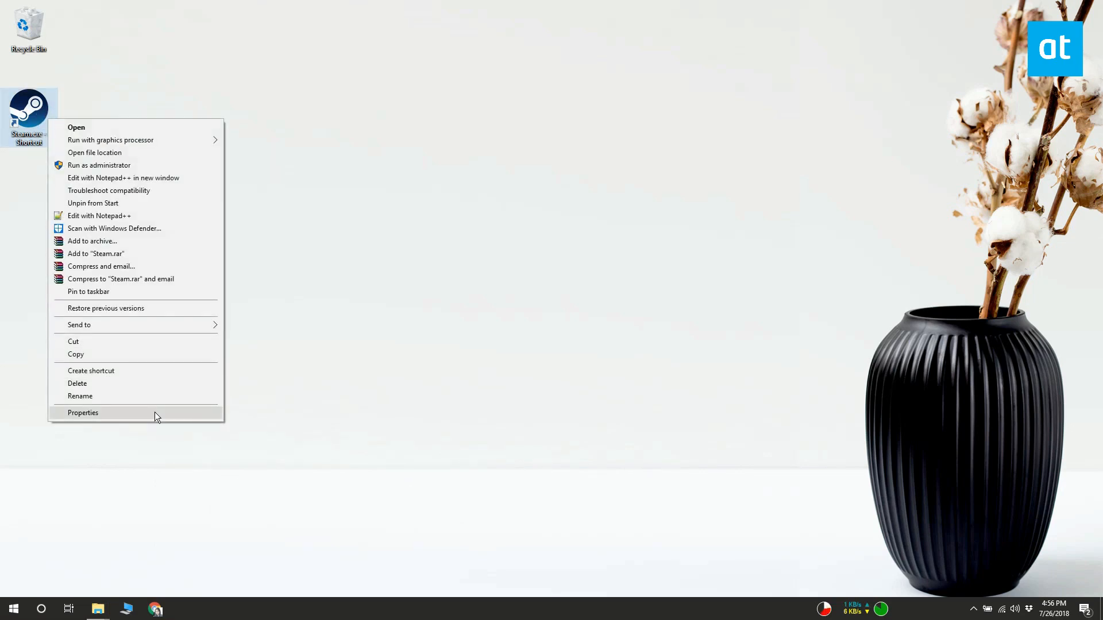
{"action": "left_click", "coordinate": [82, 413]}
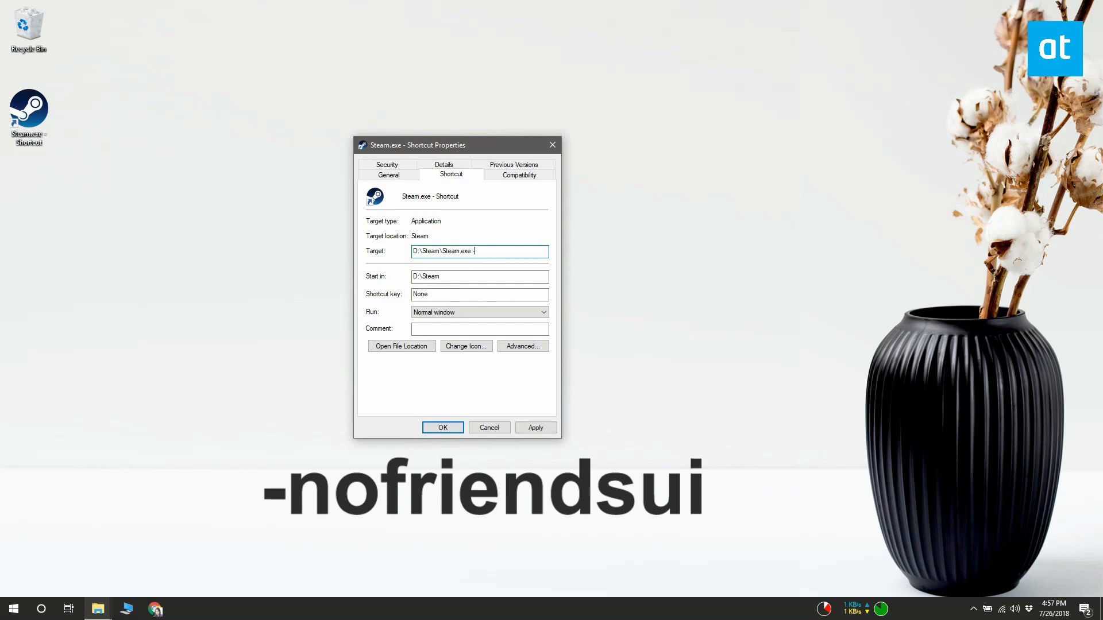
{"action": "type", "text": "-nofriend"}
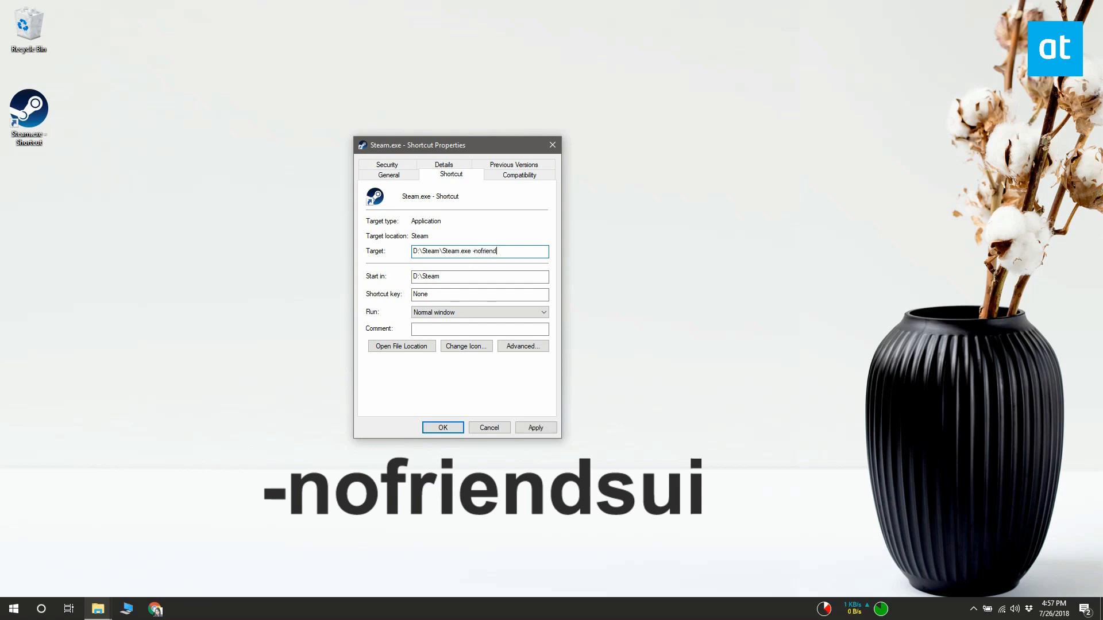
{"action": "type", "text": "sui"}
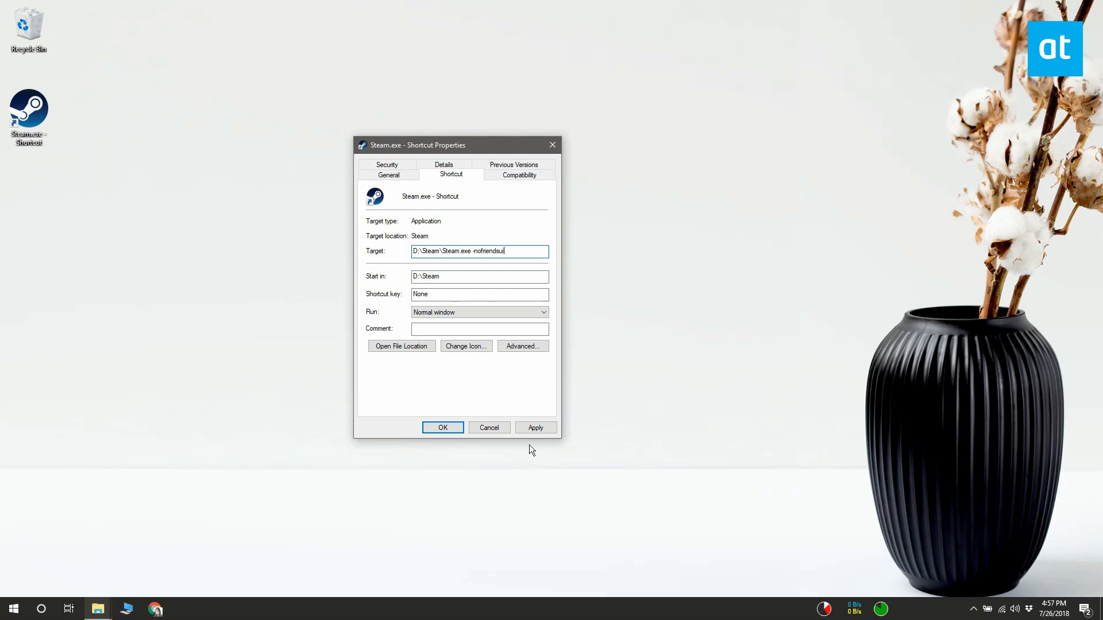
{"action": "left_click", "coordinate": [443, 427]}
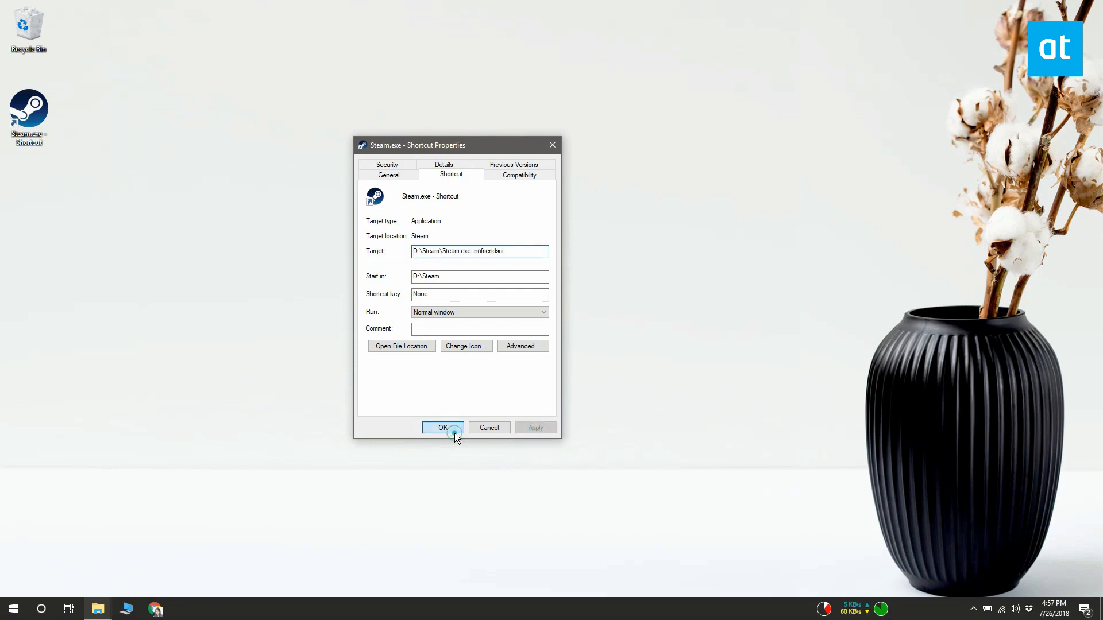
{"action": "left_click", "coordinate": [442, 427]}
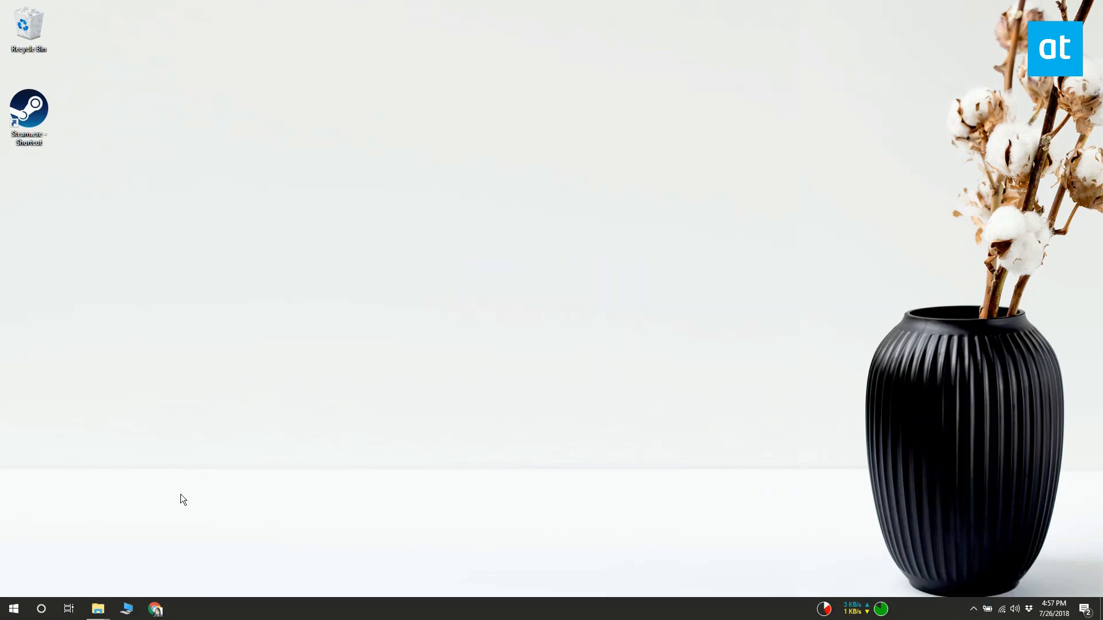
- Launch Steam from the edited shortcut, show the classic Friends list via View, then close it
{"action": "left_click", "coordinate": [28, 116]}
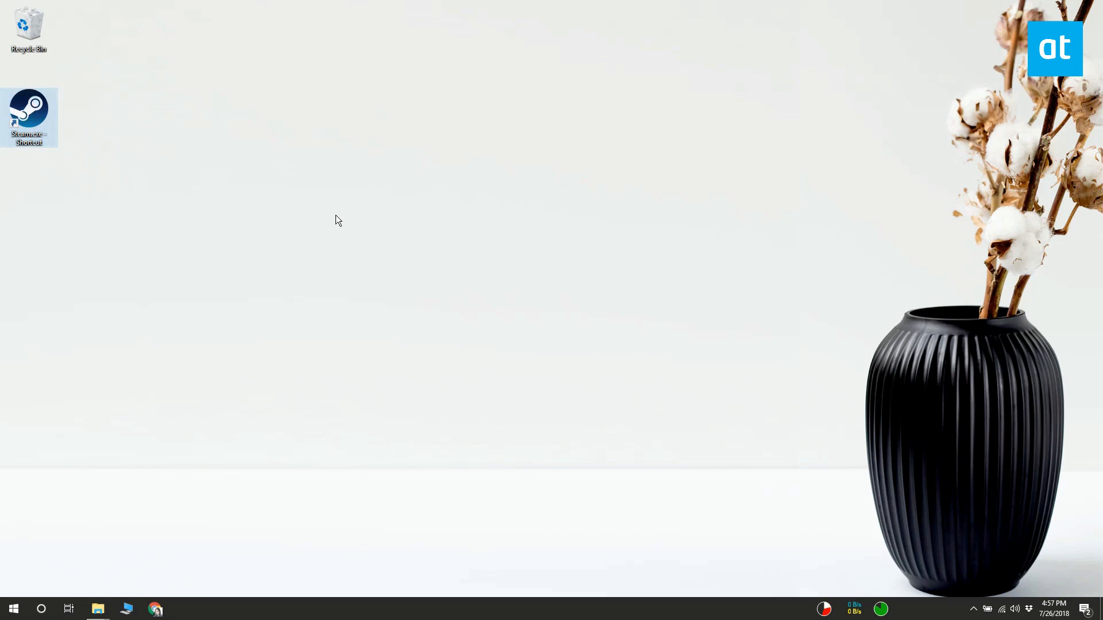
{"action": "double_click", "coordinate": [28, 113]}
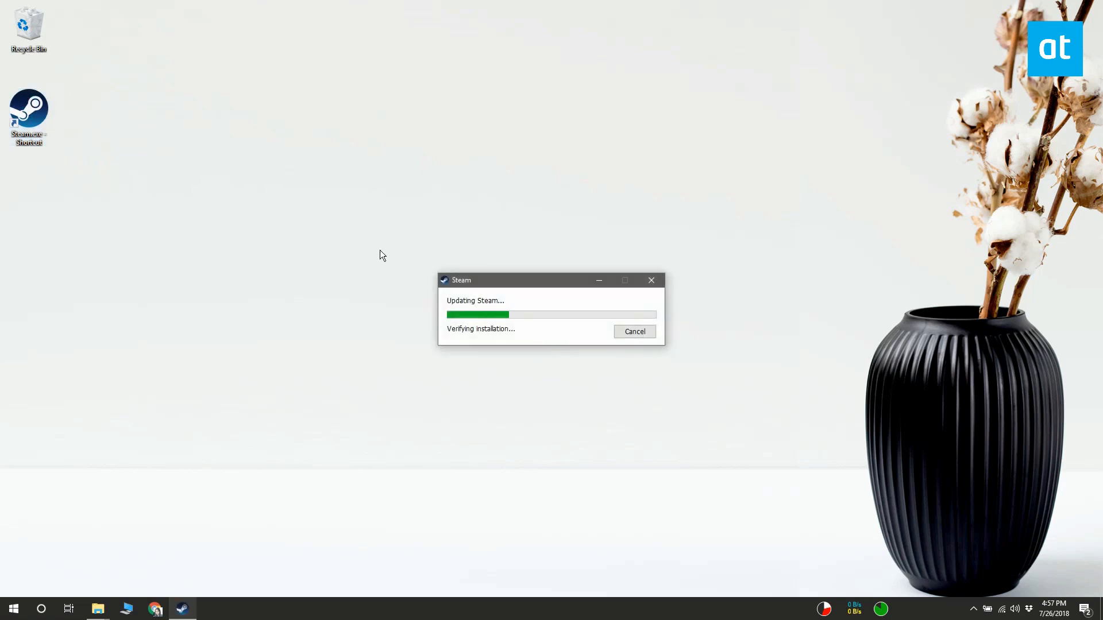
{"action": "left_click", "coordinate": [39, 10]}
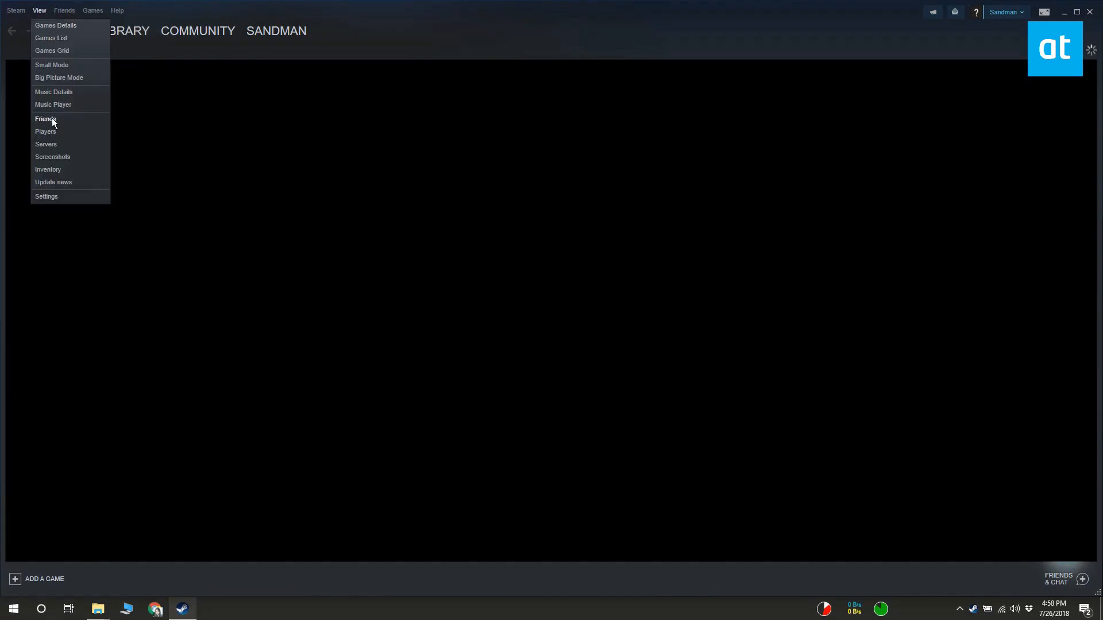
{"action": "left_click", "coordinate": [44, 120]}
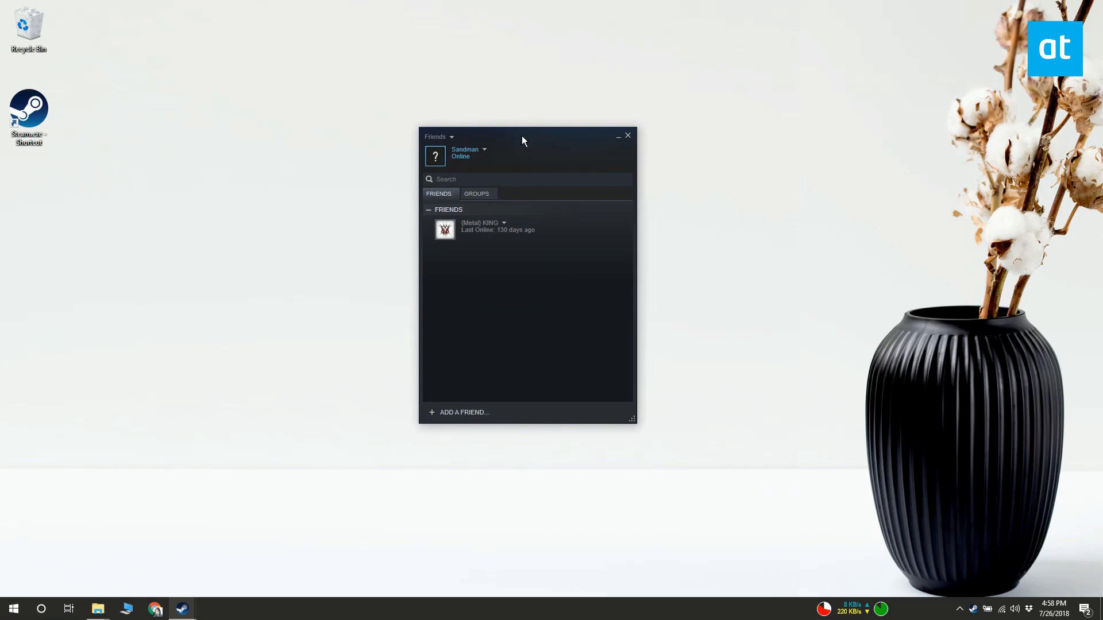
{"action": "mouse_move", "coordinate": [521, 241]}
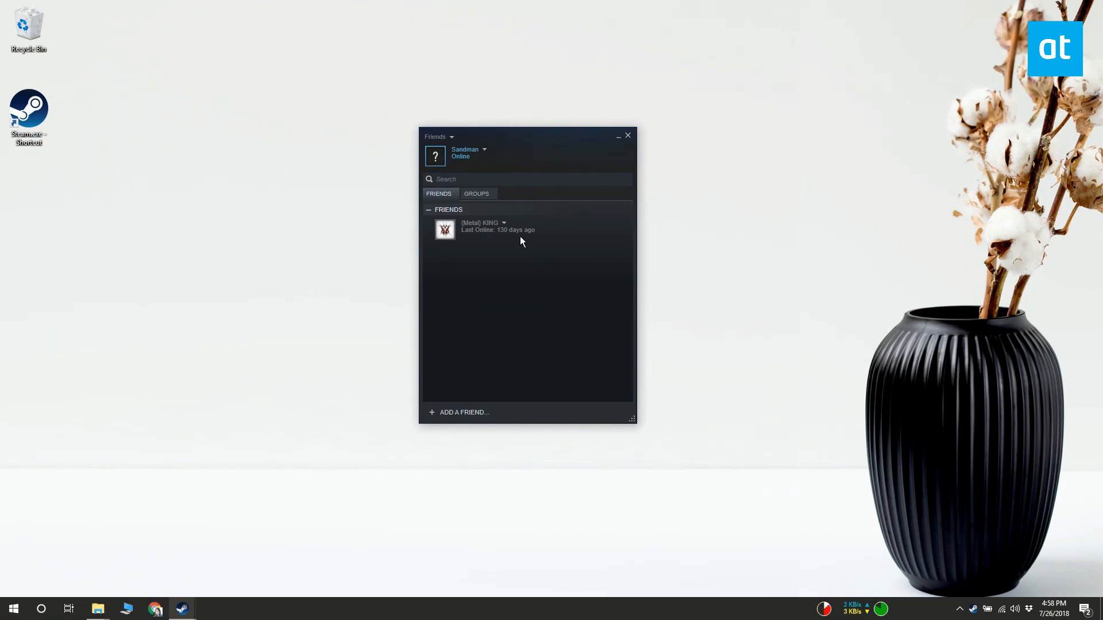
{"action": "mouse_move", "coordinate": [423, 218]}
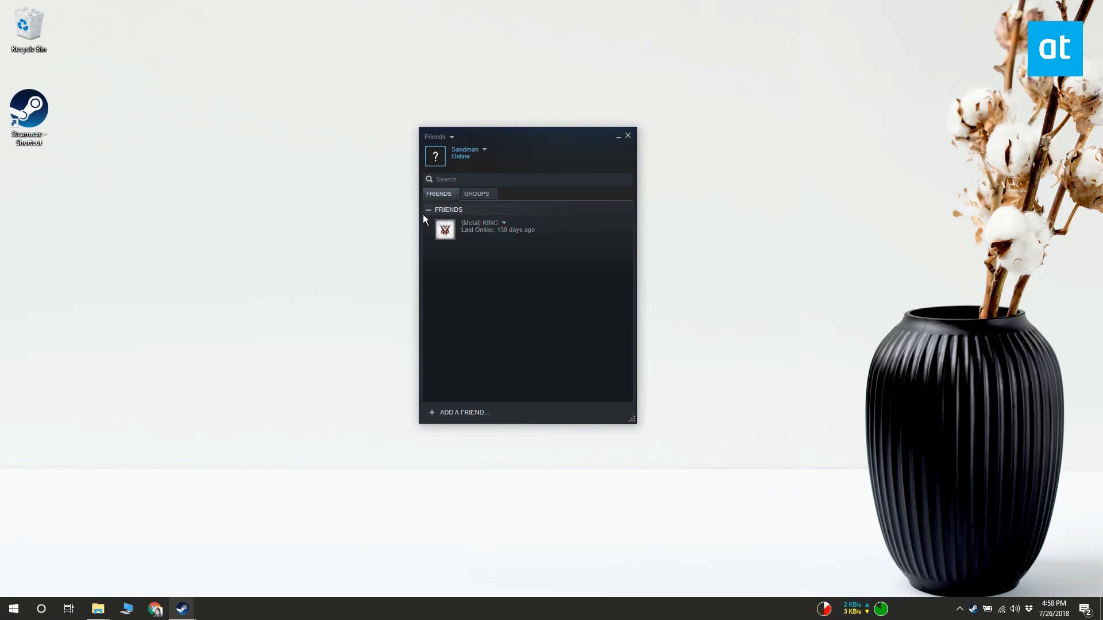
{"action": "left_click", "coordinate": [476, 193]}
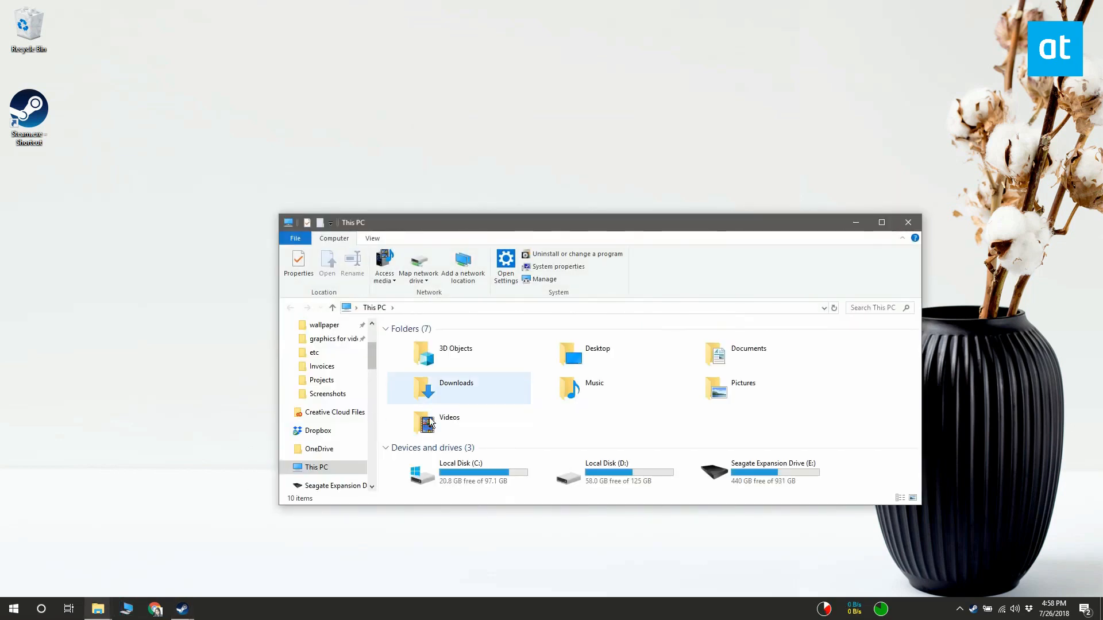
- Go from C:\Users through AppData\Roaming to Start Menu\Programs and select Steam.exe - Shortcut
{"action": "double_click", "coordinate": [461, 471]}
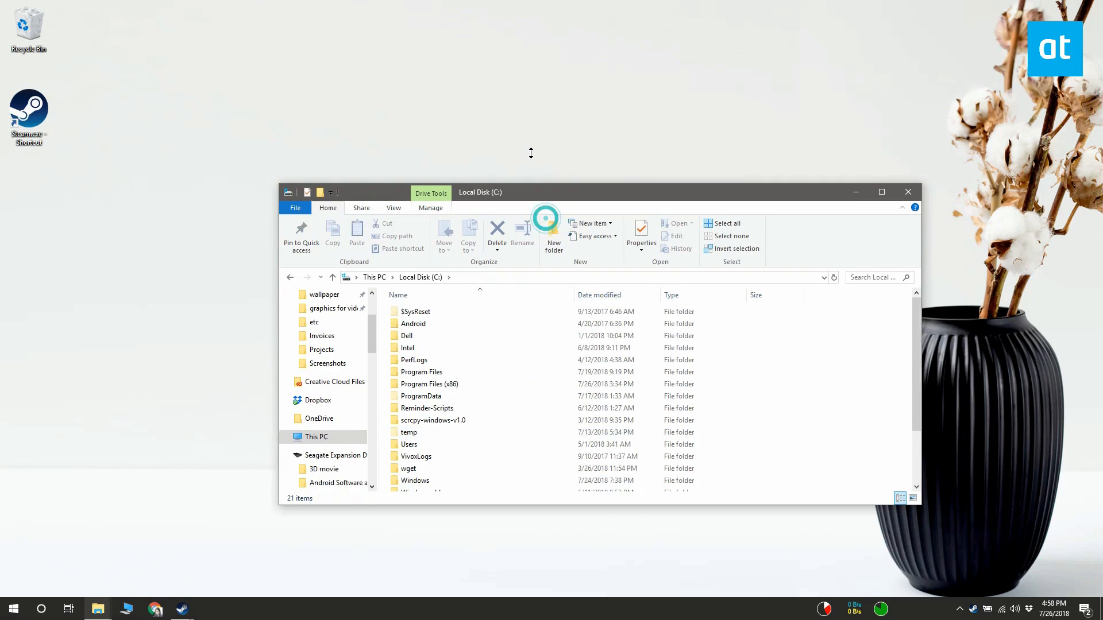
{"action": "left_click", "coordinate": [409, 408]}
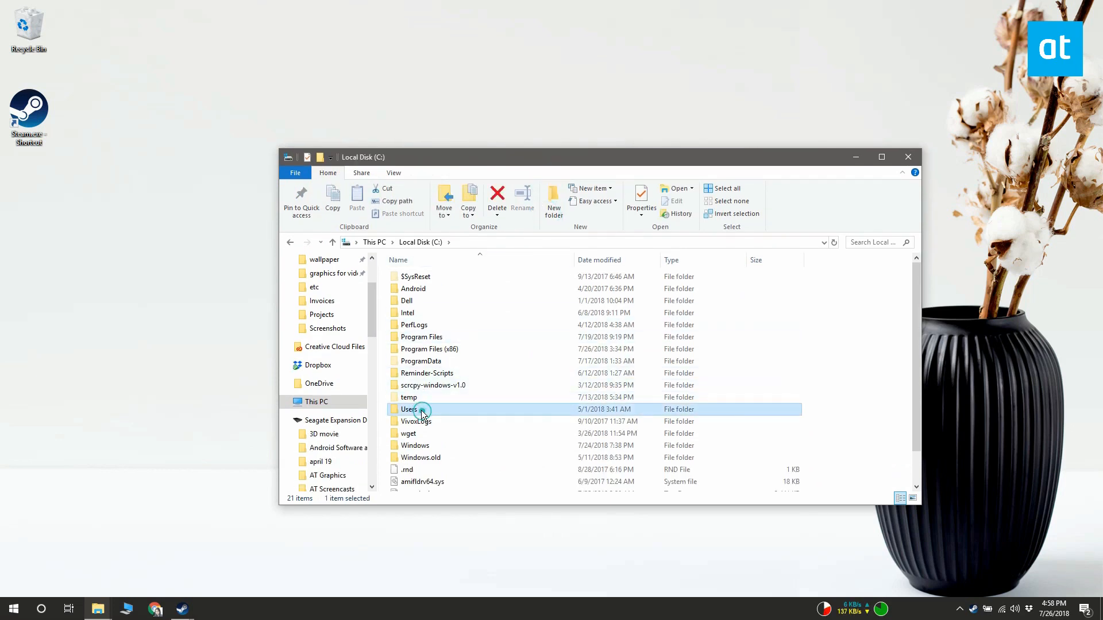
{"action": "double_click", "coordinate": [410, 408]}
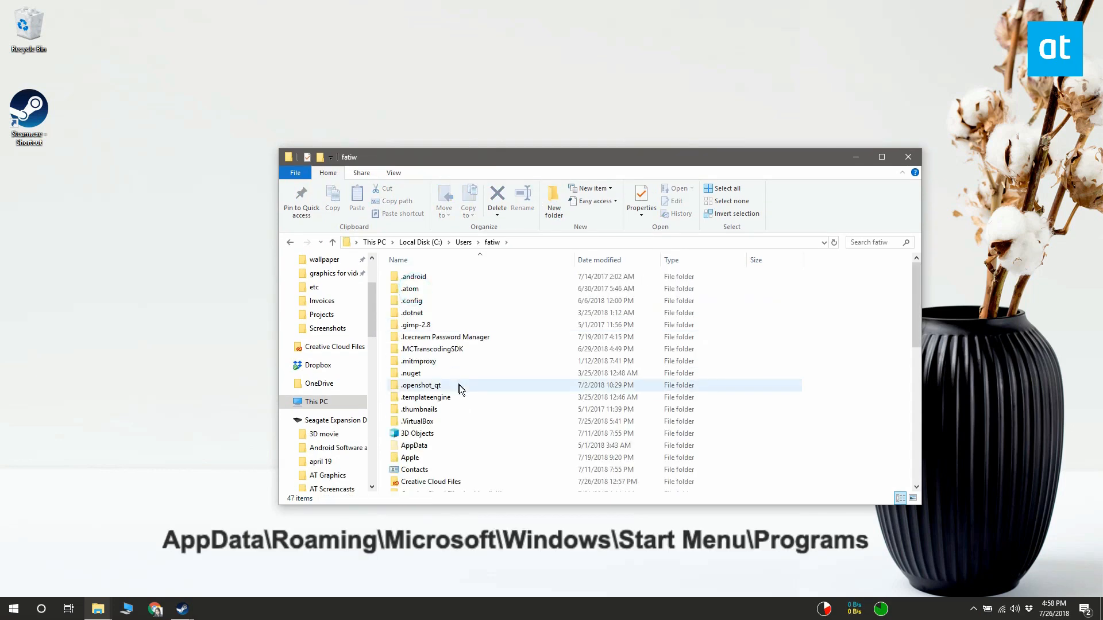
{"action": "double_click", "coordinate": [414, 445]}
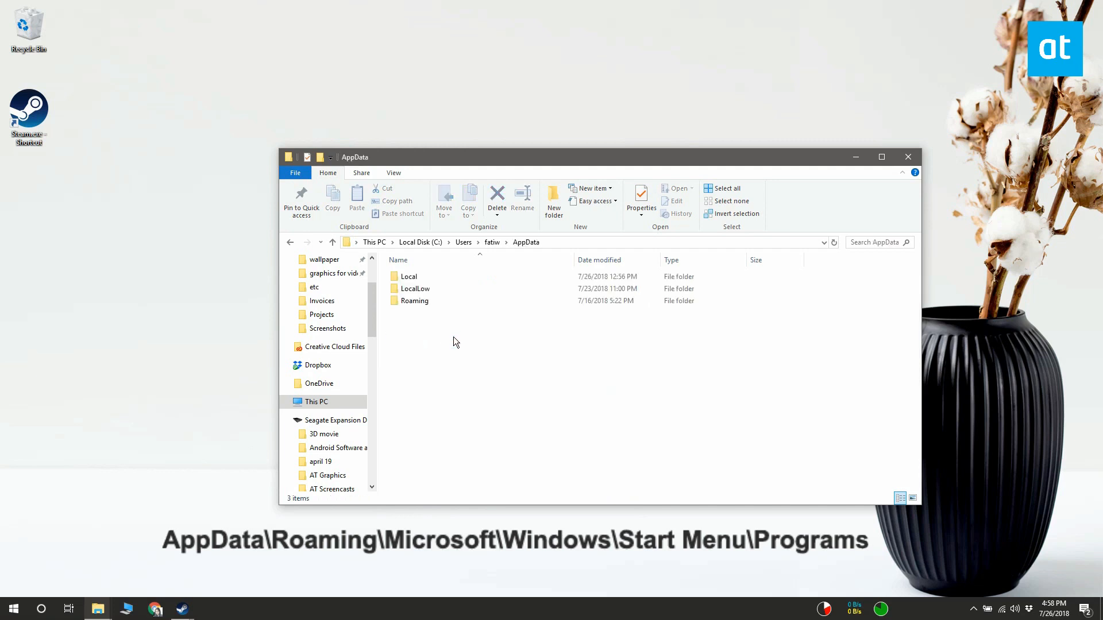
{"action": "double_click", "coordinate": [414, 300]}
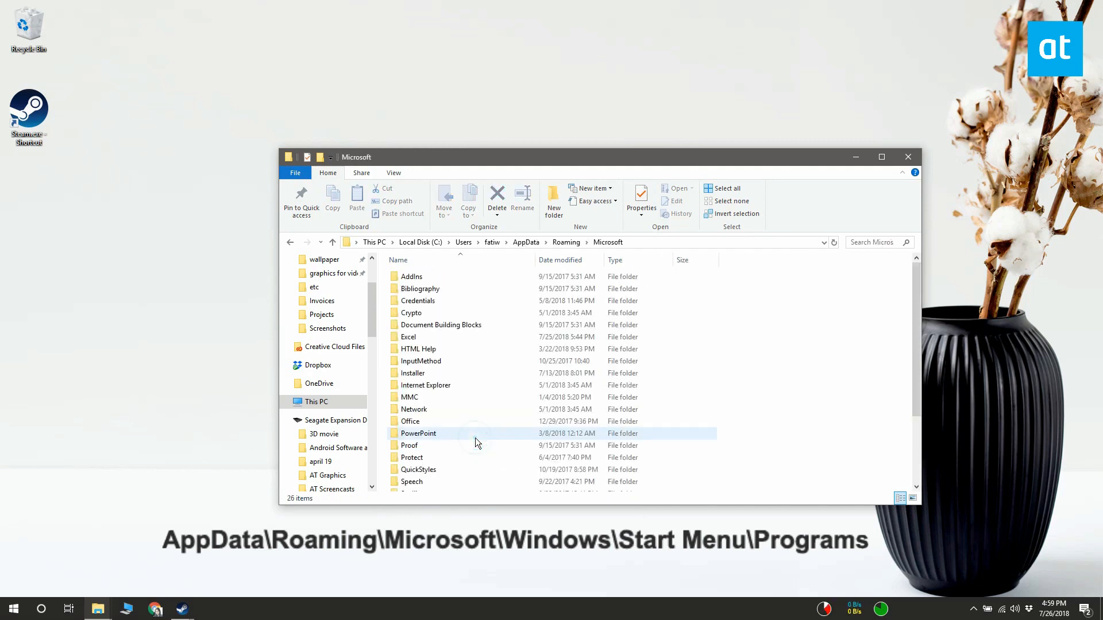
{"action": "scroll", "scroll_direction": "down", "scroll_amount": 3}
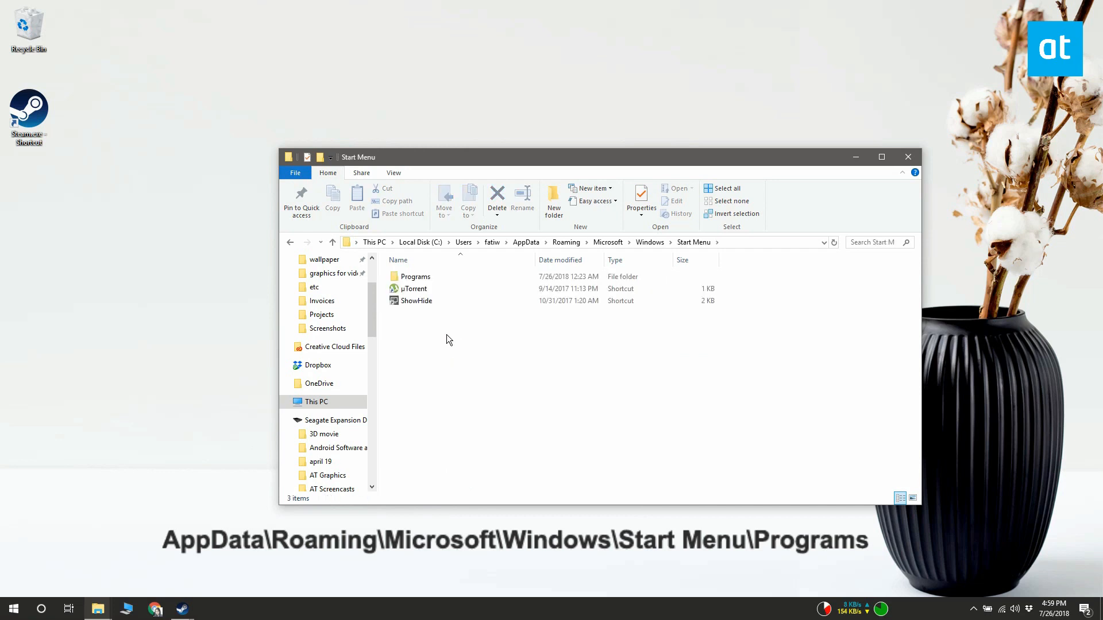
{"action": "double_click", "coordinate": [415, 276]}
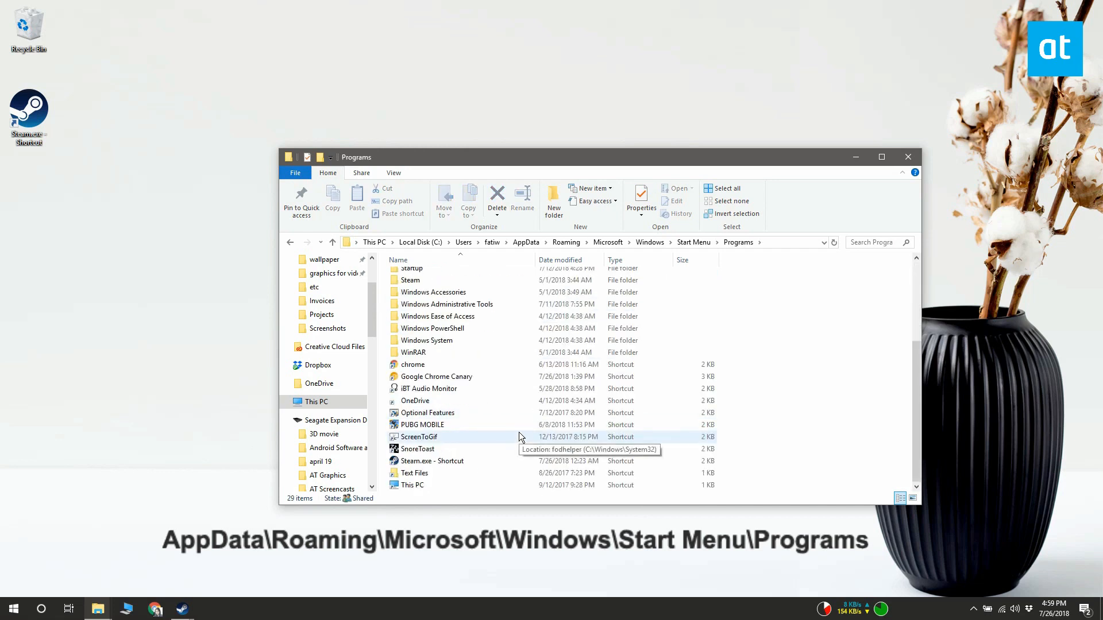
{"action": "left_click", "coordinate": [433, 461]}
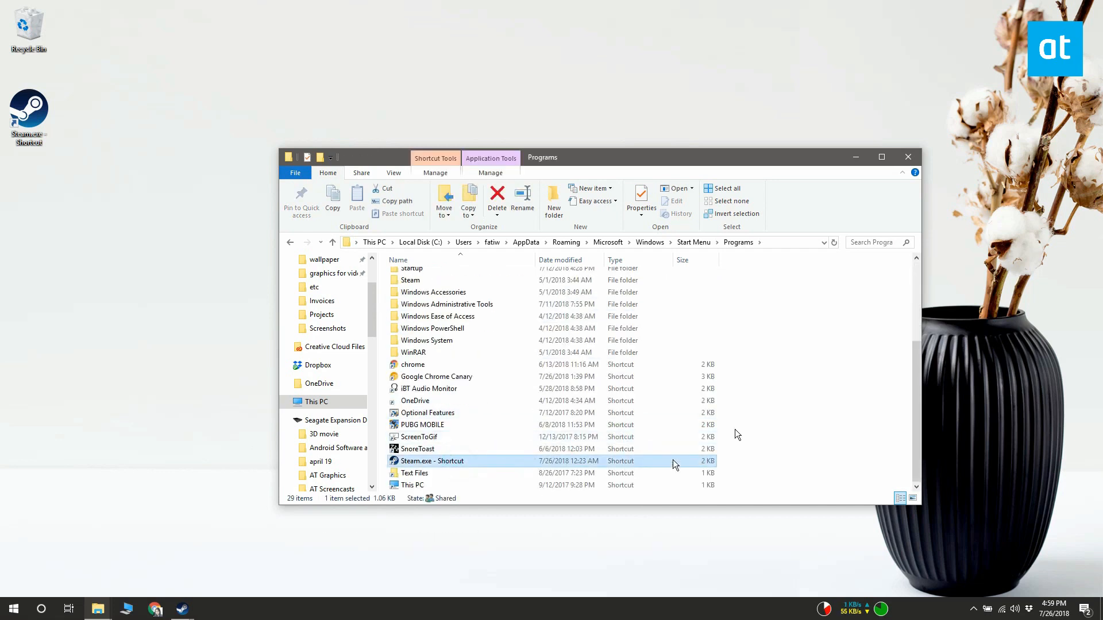